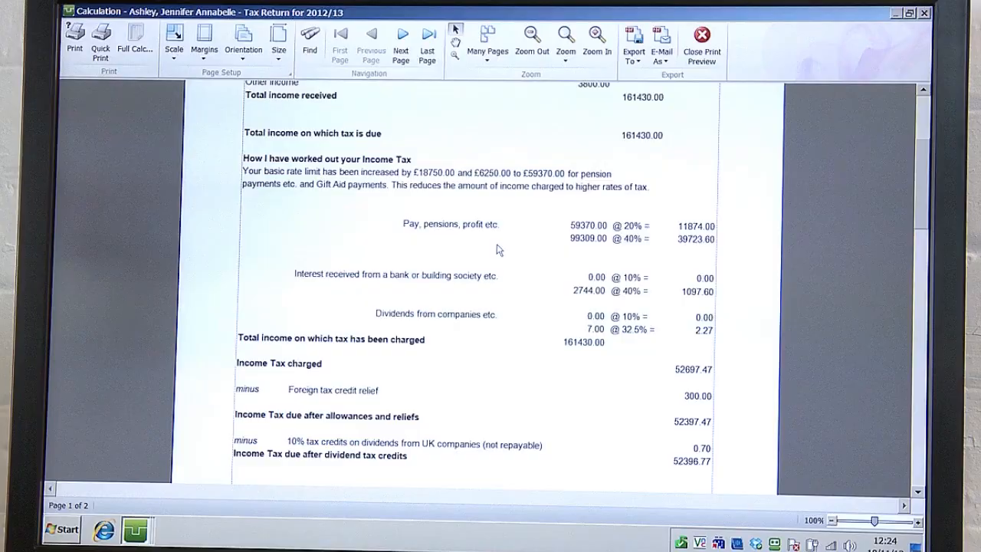
Step: Scroll the 2012/13 tax calculation preview down to the total due
scroll("down", 3)
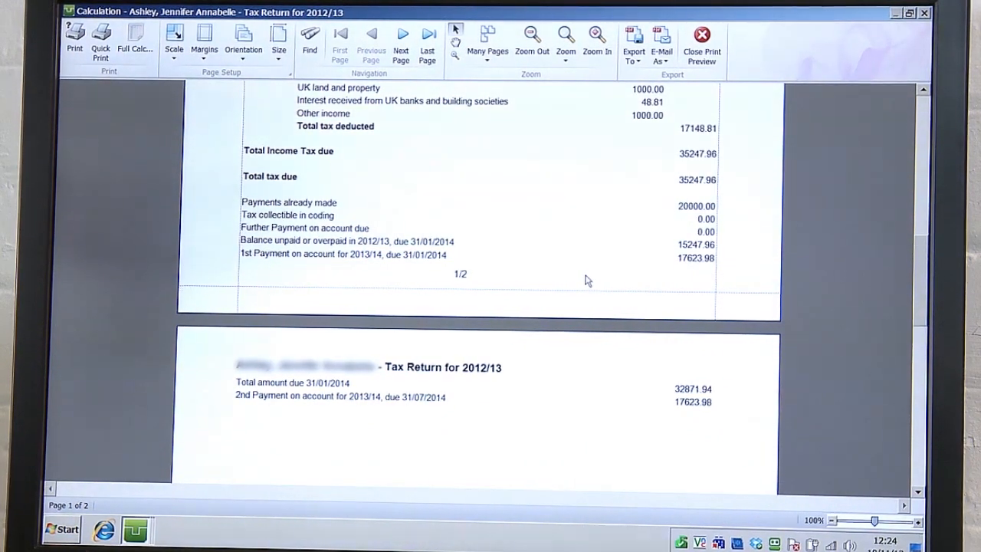
scroll("down", 3)
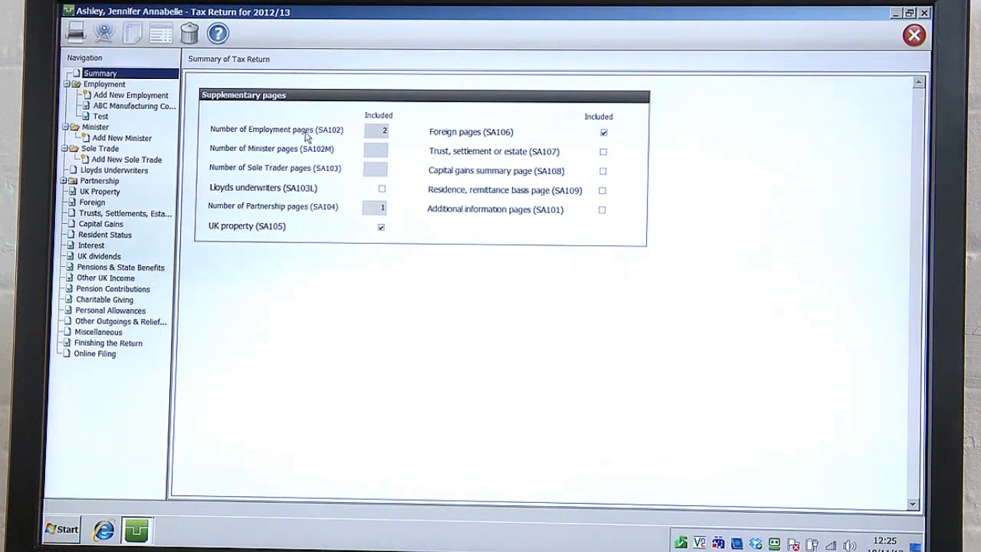
mouse_move(75, 32)
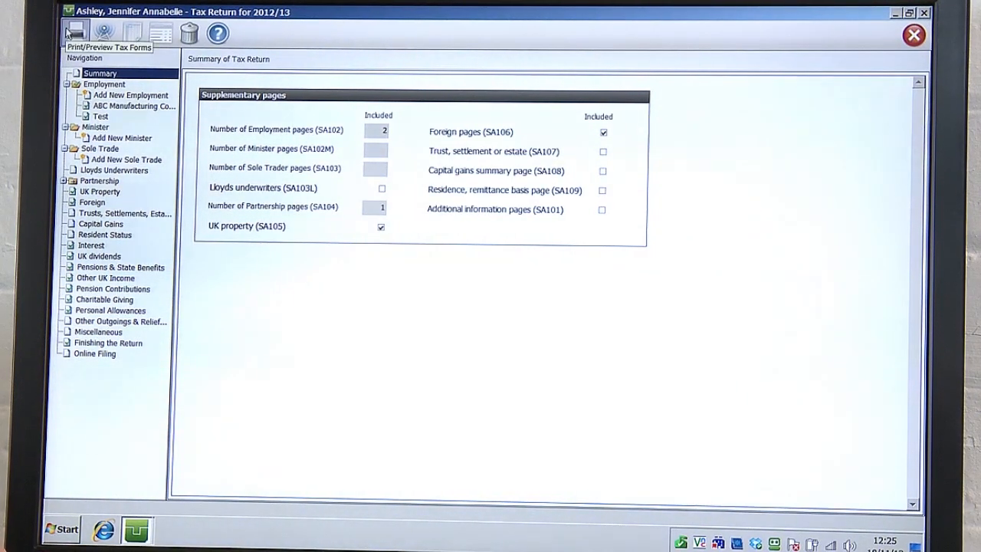
Step: Preview Ashley's 2012/13 tax forms and jump to the UK Properties schedule
left_click(75, 33)
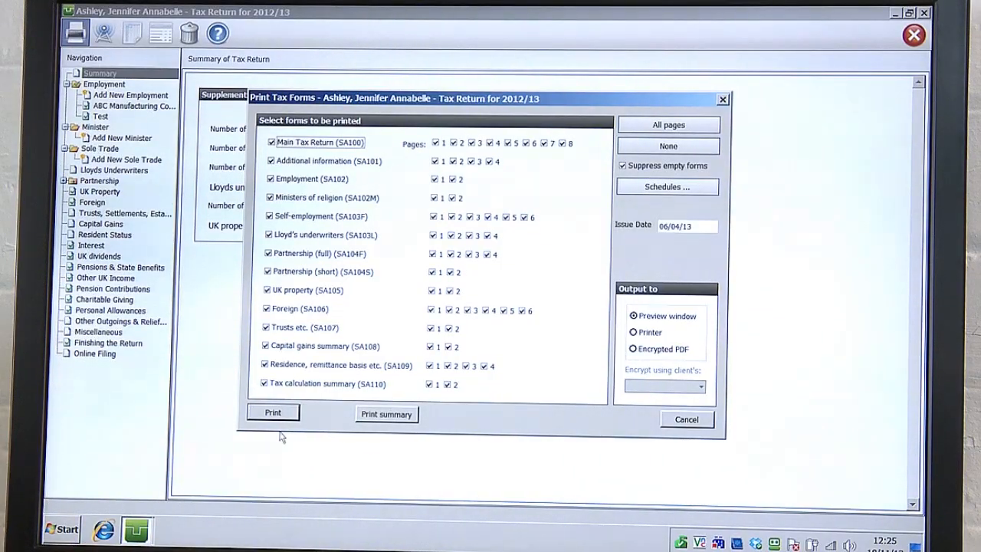
left_click(272, 412)
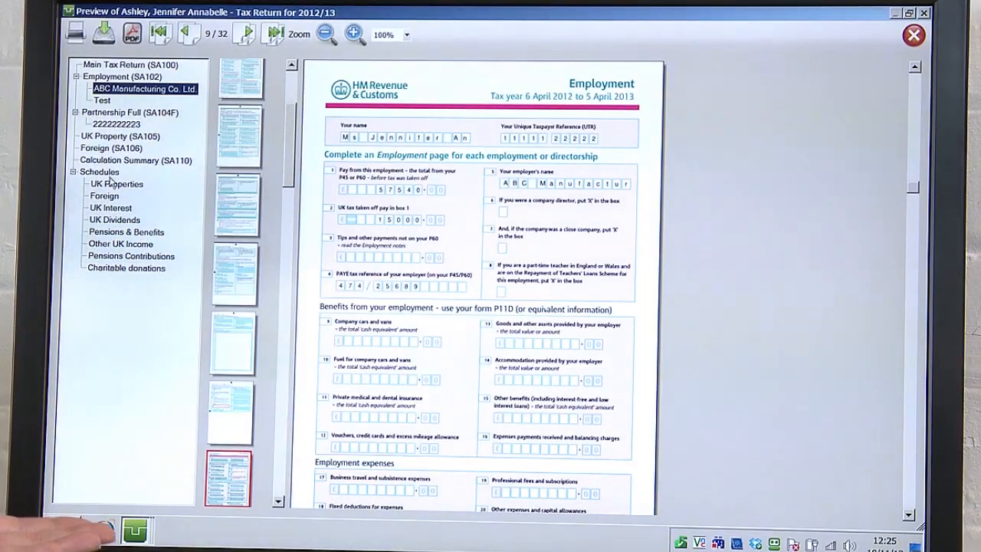
left_click(116, 184)
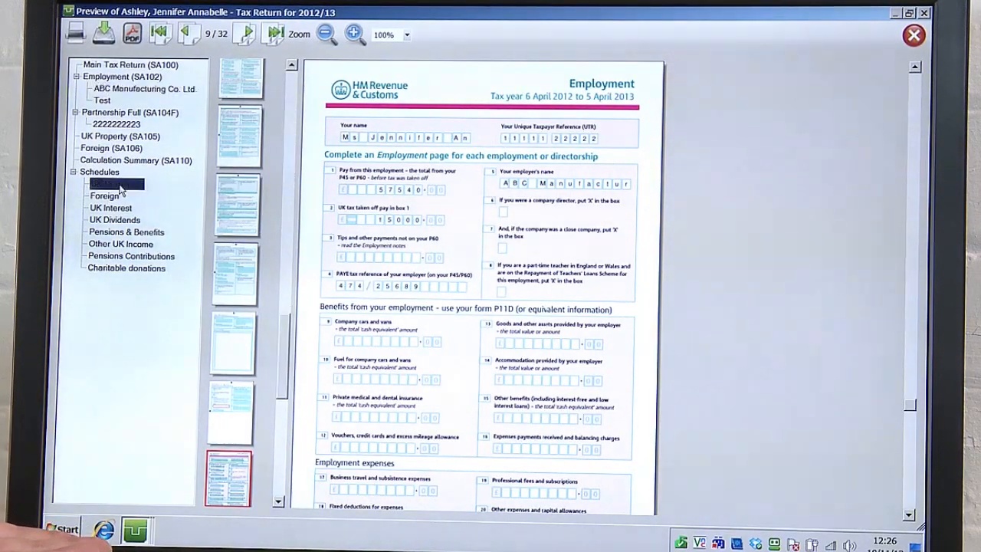
left_click(116, 184)
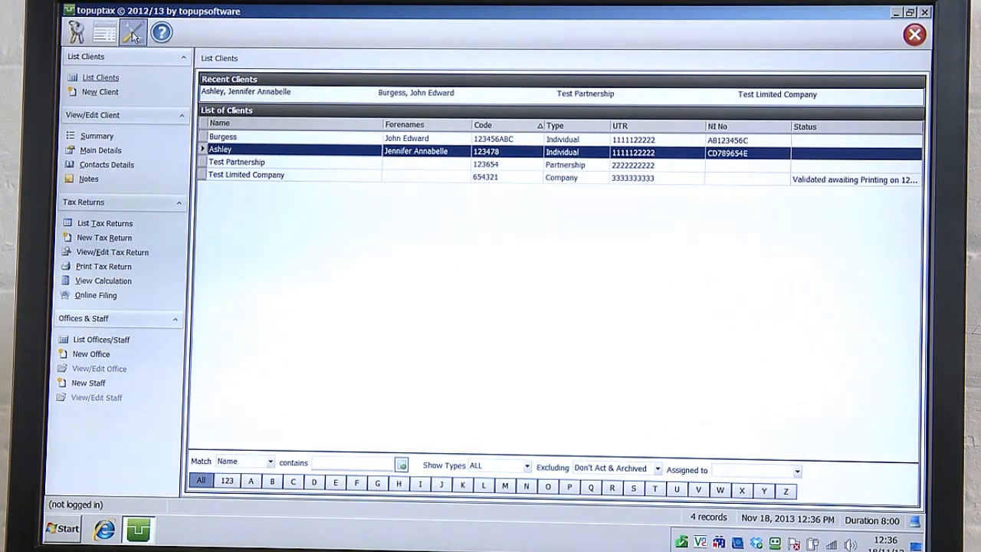
left_click(132, 32)
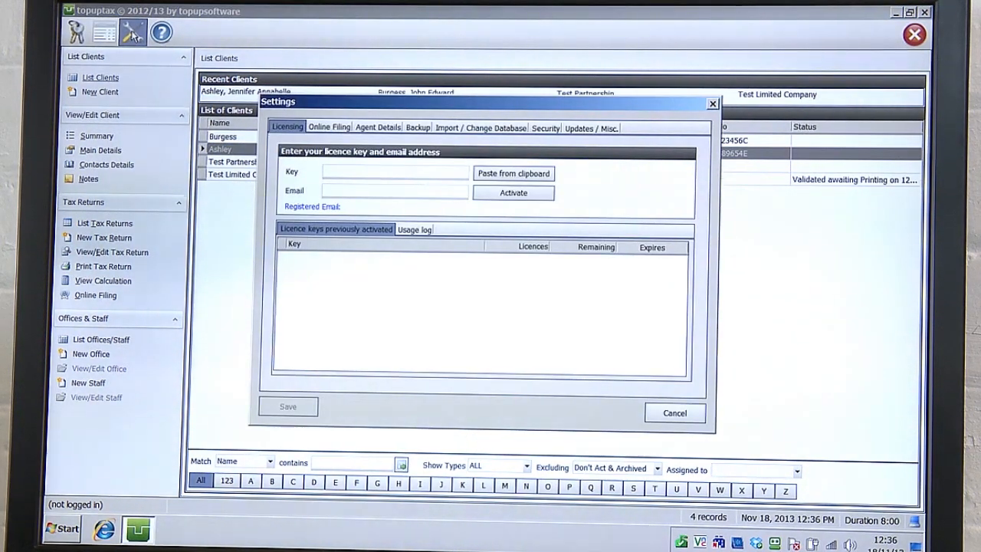
left_click(329, 127)
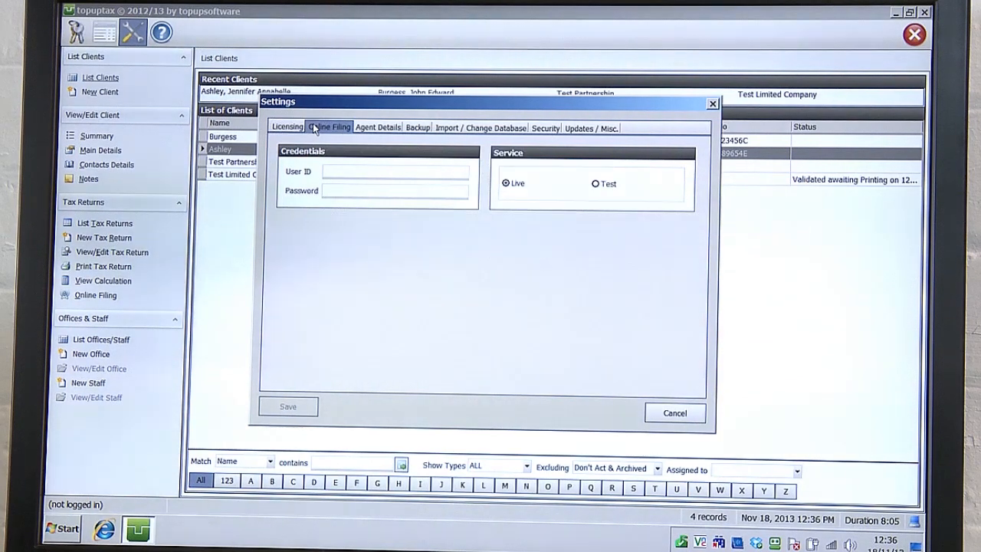
left_click(395, 170)
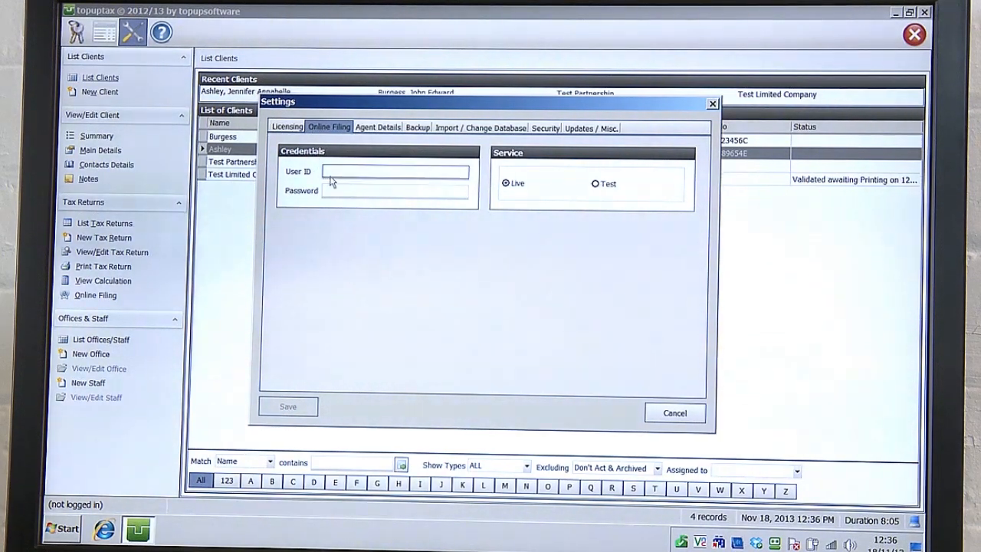
type("Test")
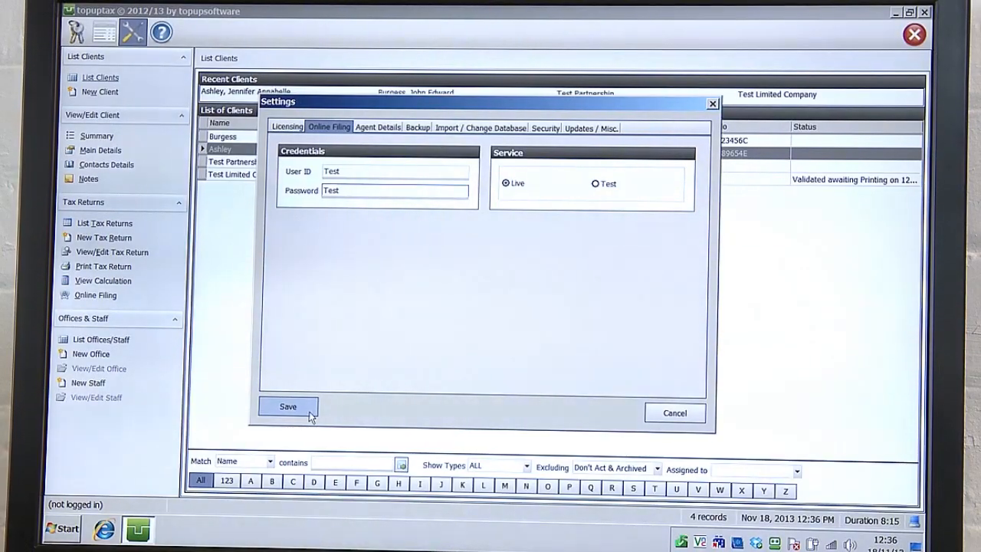
left_click(287, 406)
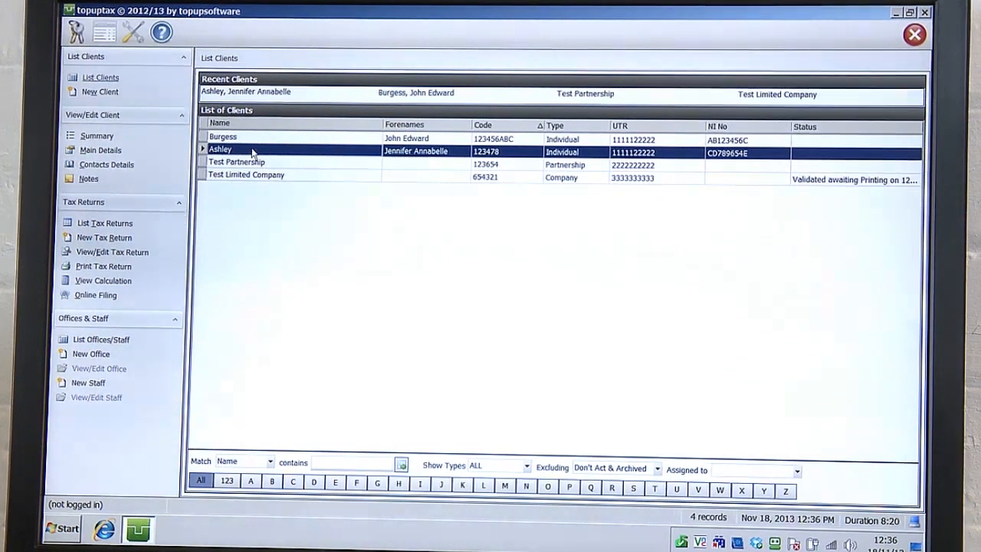
Step: Reopen Ashley's 2012/13 return from her list of tax returns for editing
left_click(104, 223)
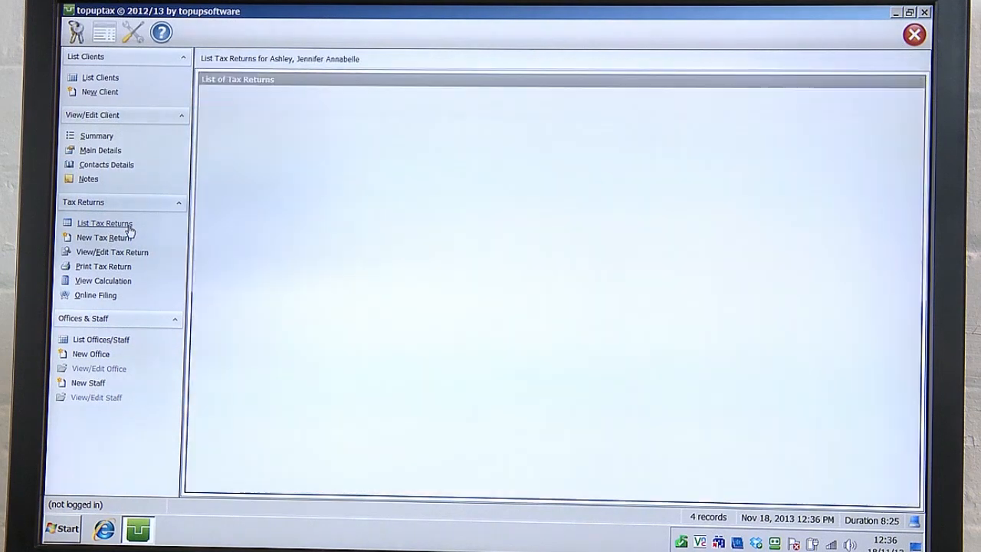
left_click(104, 223)
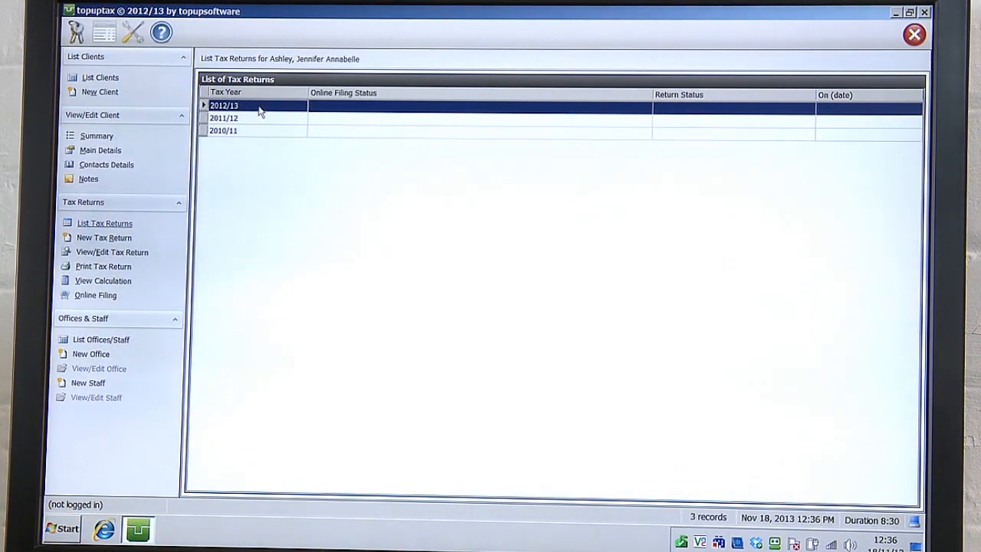
mouse_move(111, 251)
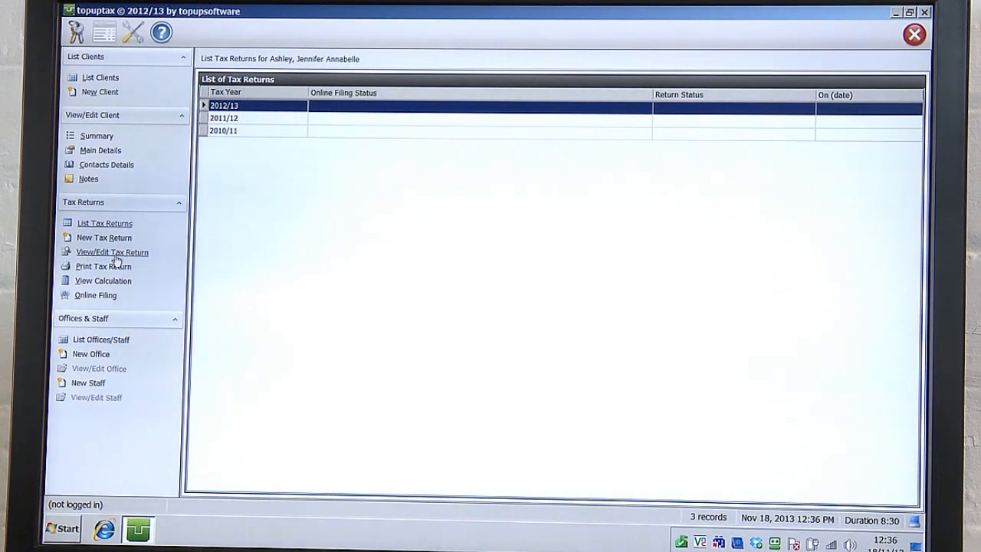
left_click(112, 251)
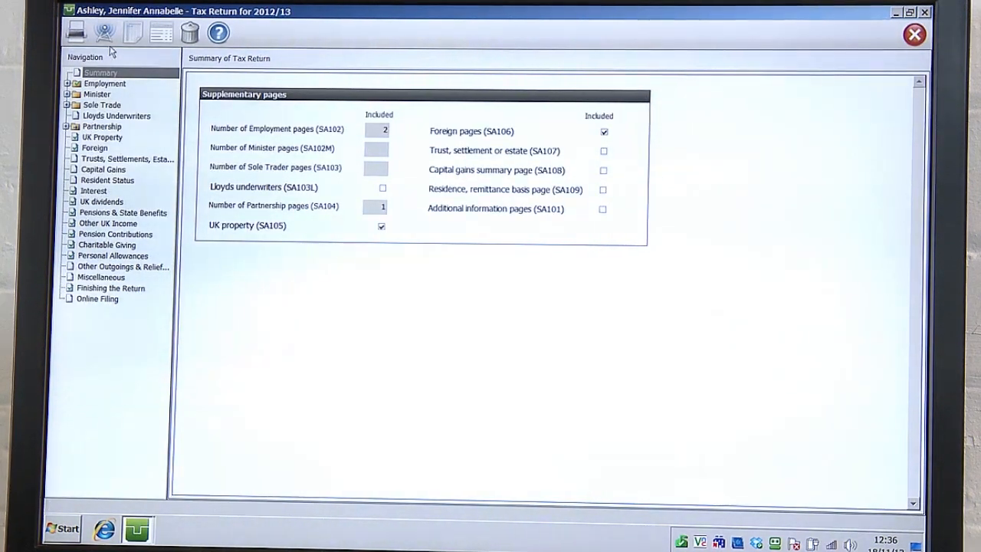
mouse_move(105, 32)
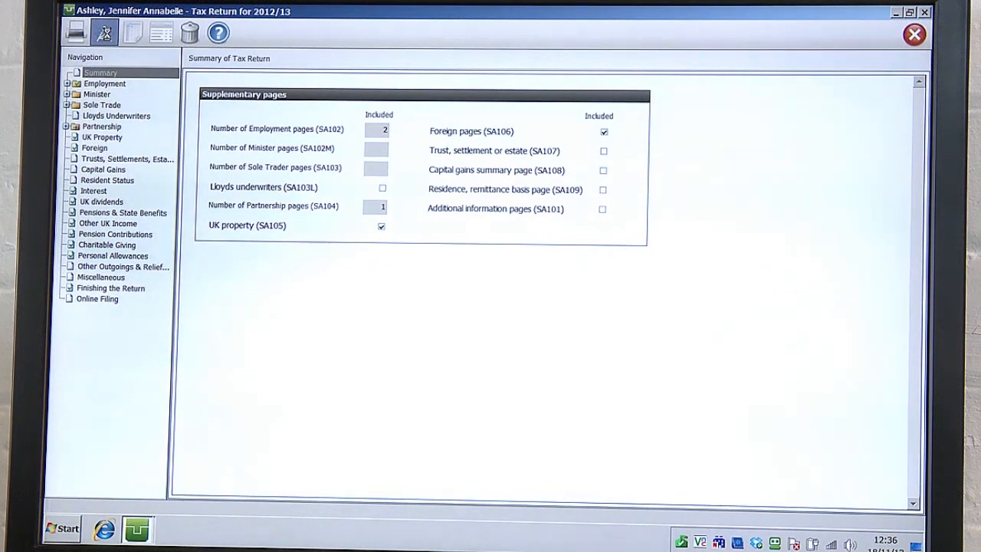
Step: Run online filing validation and dismiss the incomplete Partnership section error
left_click(97, 298)
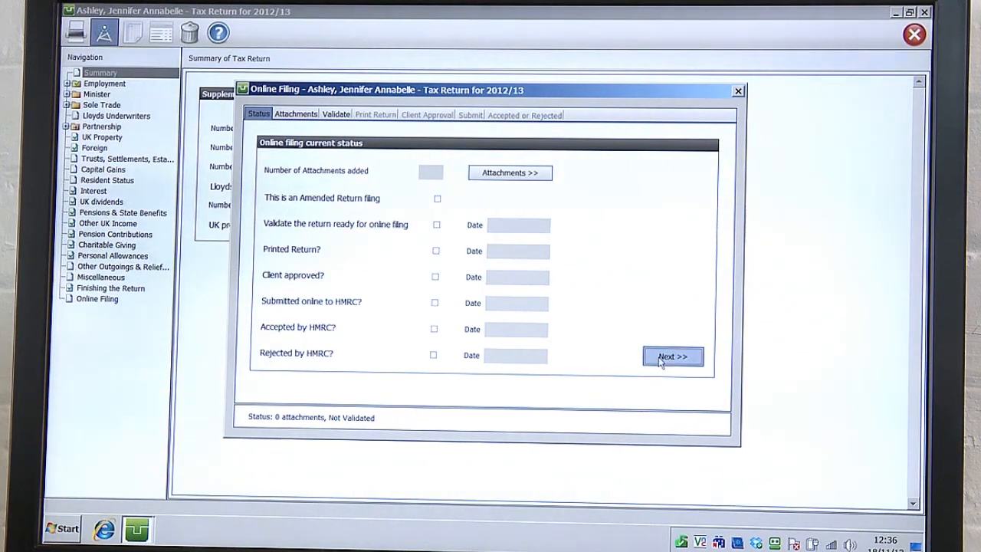
left_click(672, 355)
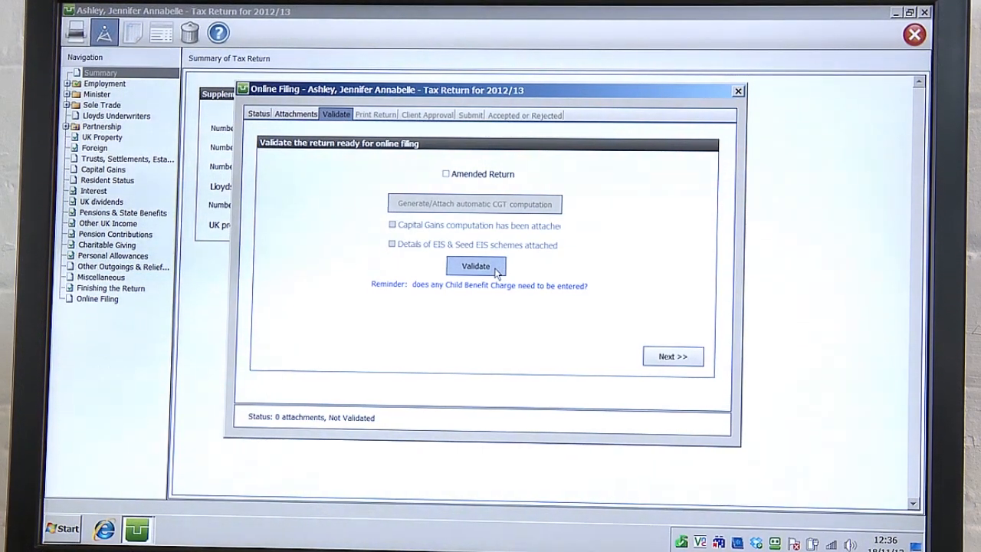
left_click(475, 266)
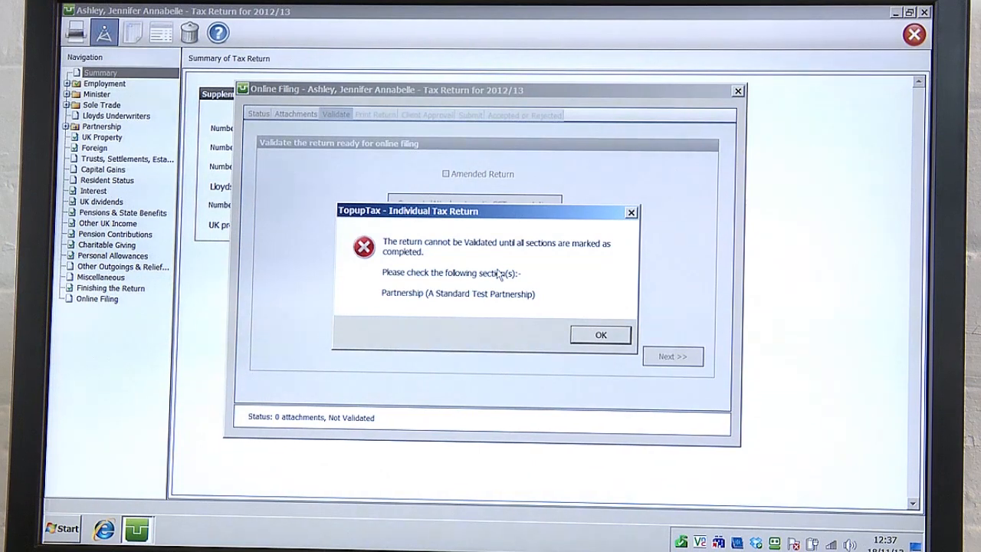
mouse_move(519, 255)
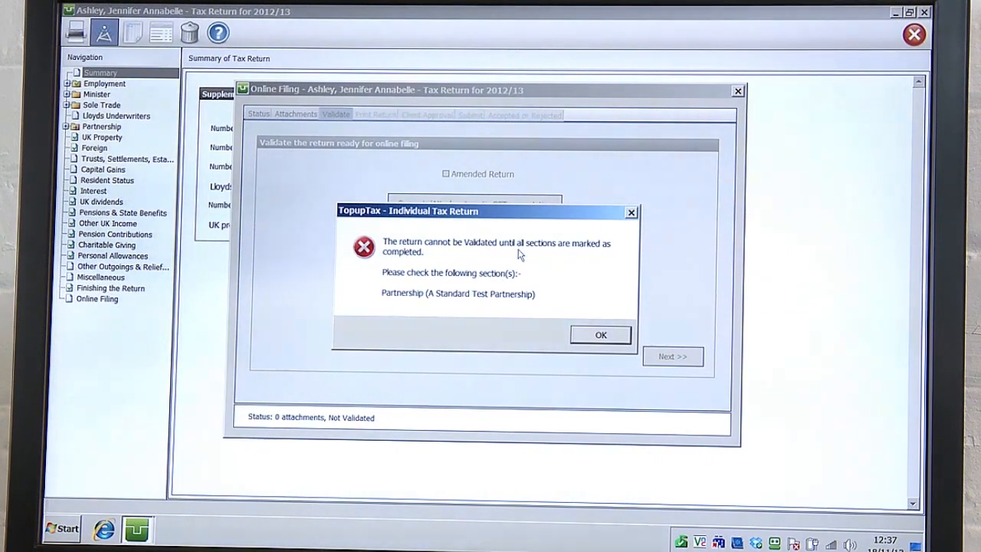
mouse_move(399, 305)
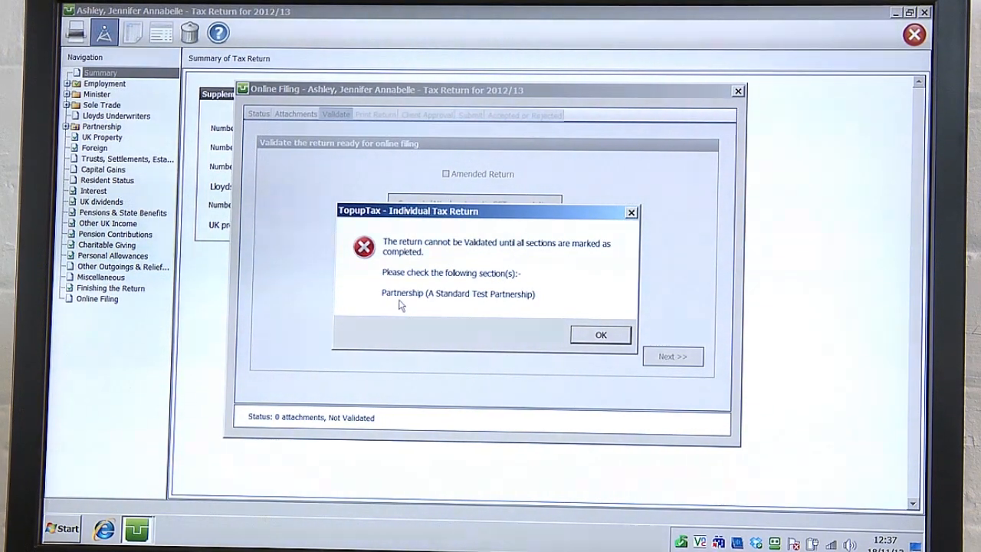
mouse_move(440, 301)
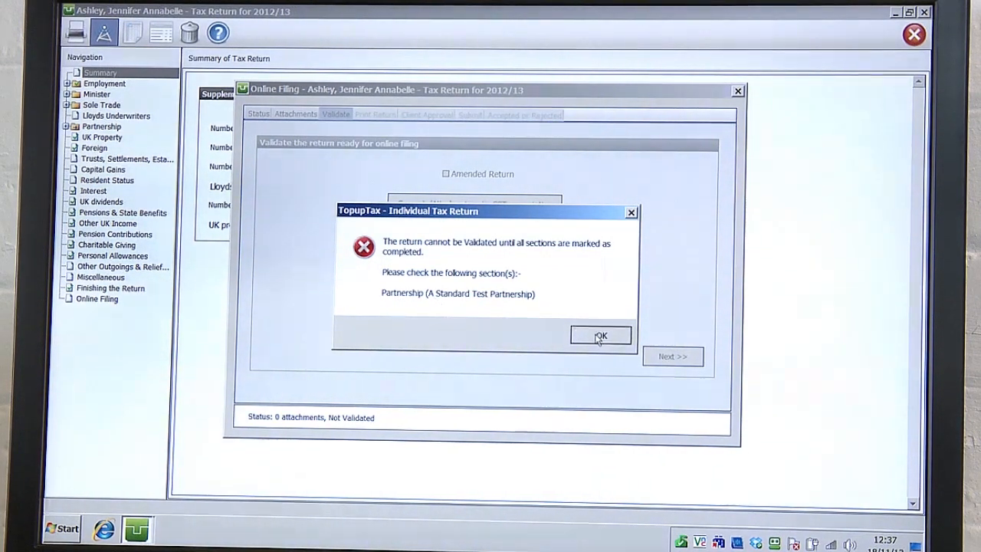
left_click(600, 335)
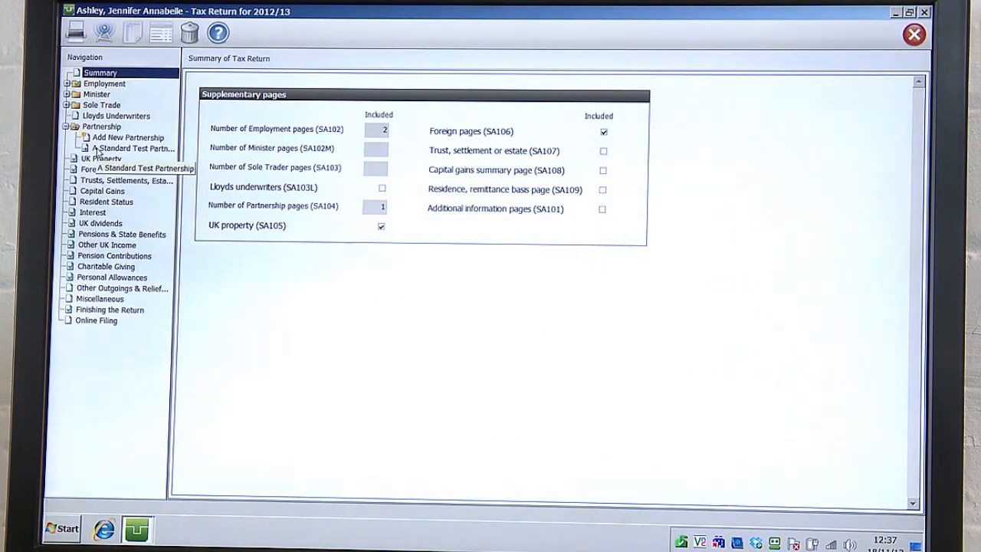
Step: Open A Standard Test Partnership, then revalidate the return for online filing
left_click(134, 147)
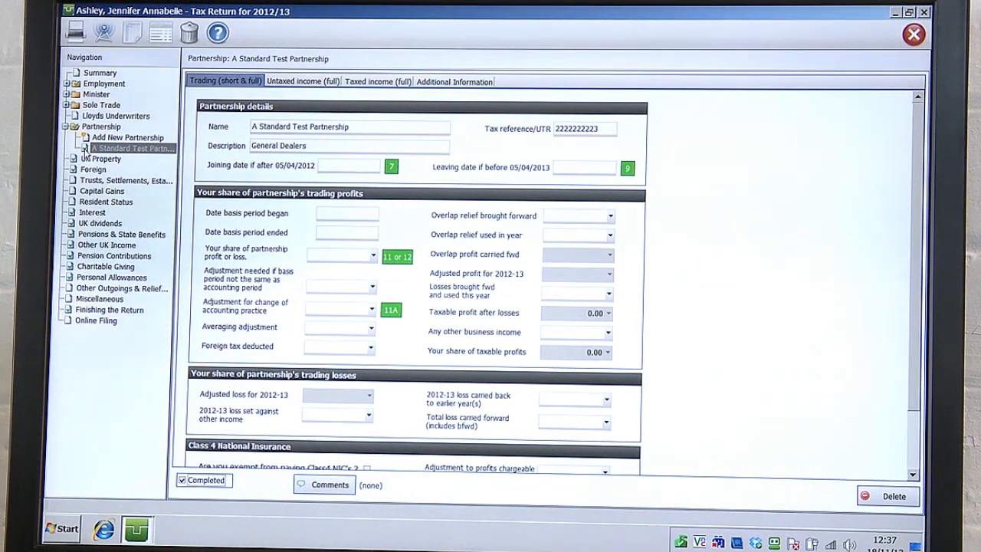
mouse_move(132, 148)
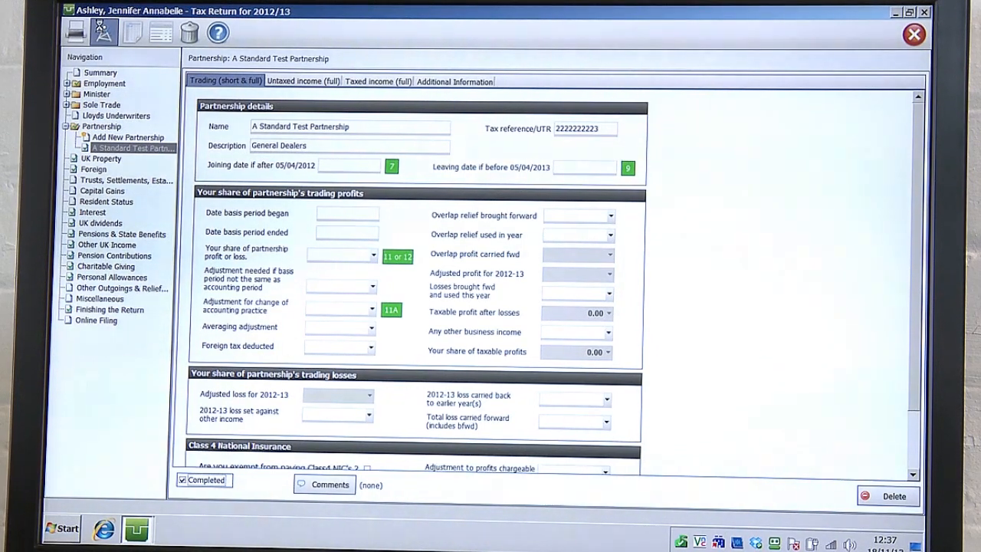
left_click(96, 320)
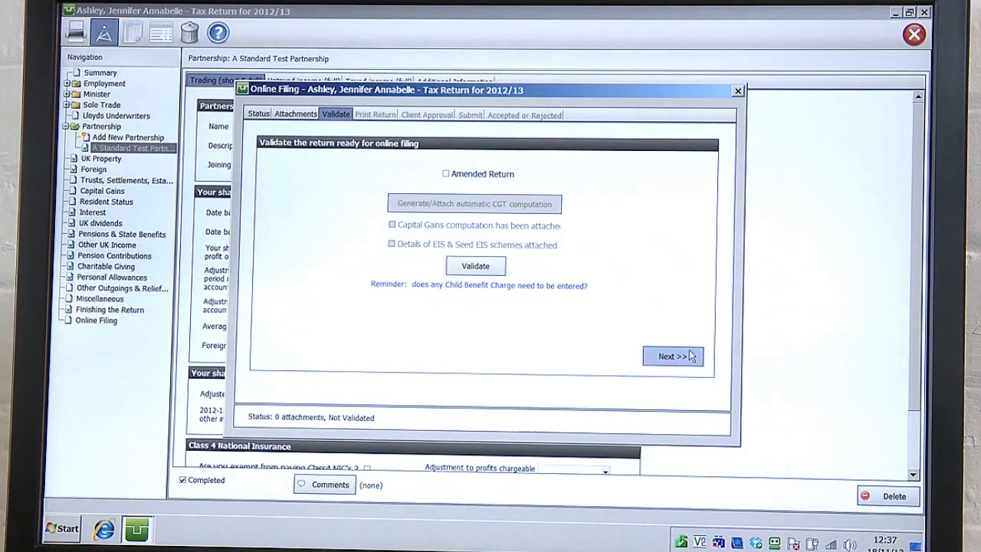
left_click(475, 266)
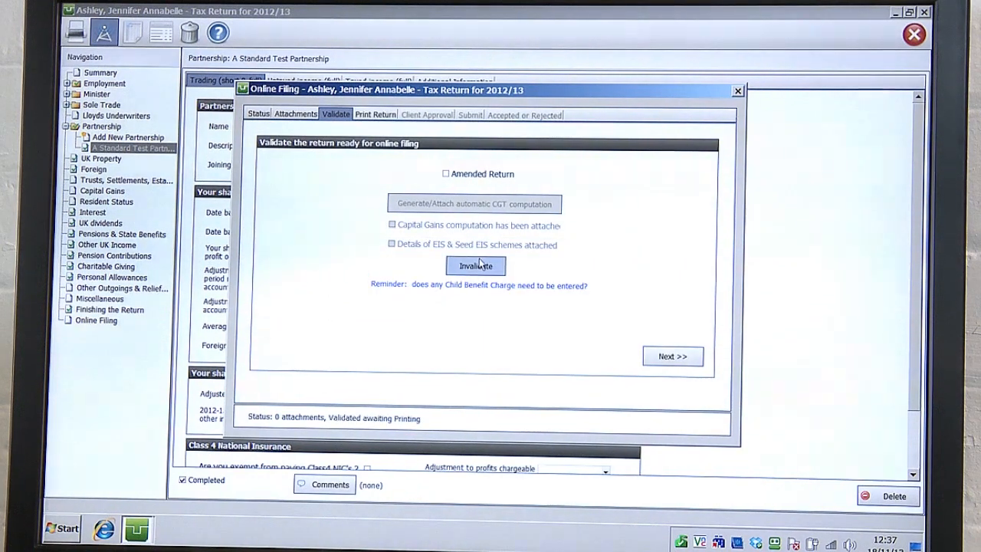
mouse_move(674, 280)
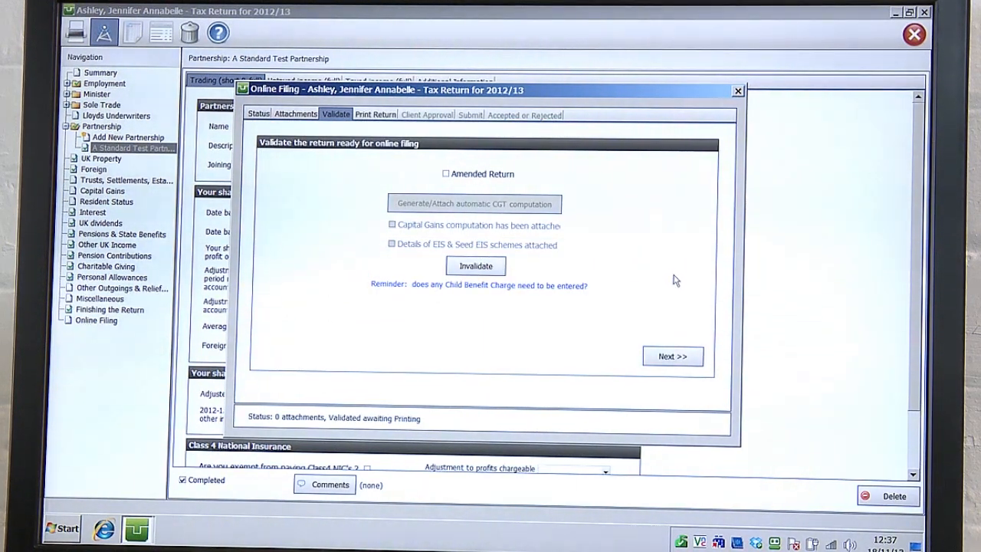